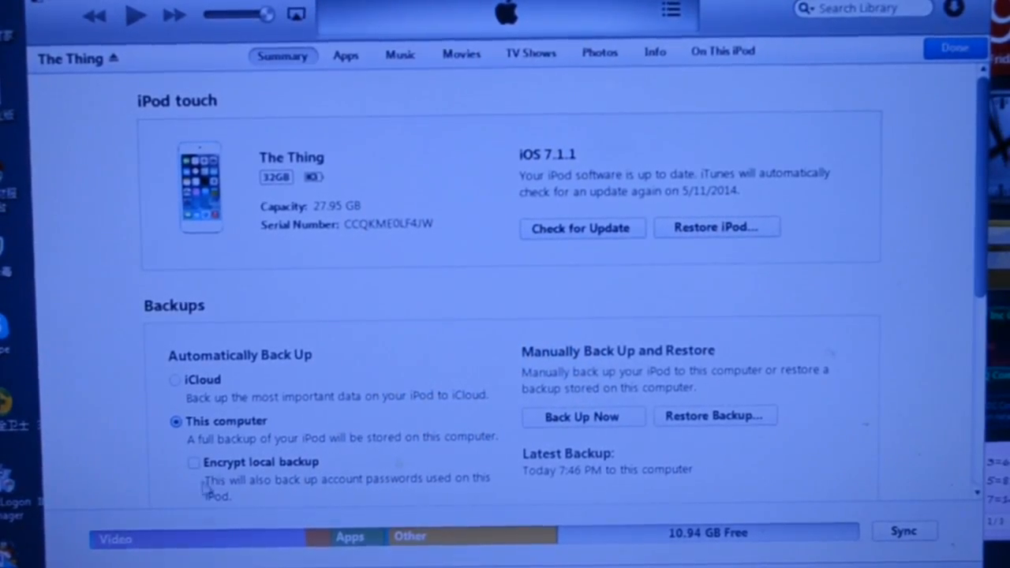
mouse_move(577, 254)
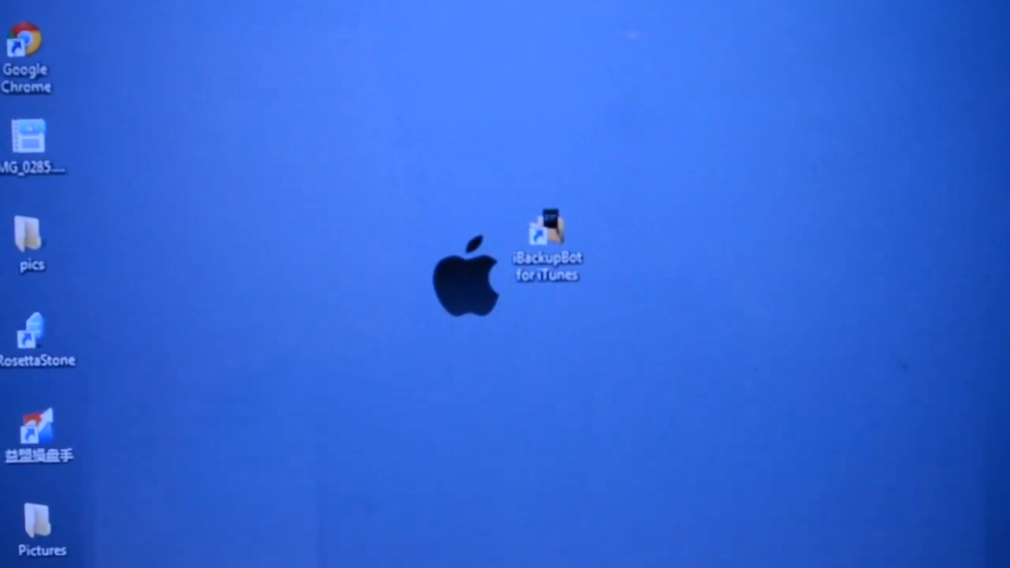
Search the latest backup's System Files for com.apple.sp and open the 5.0 kB com.apple.springboard.plist
double_click(548, 237)
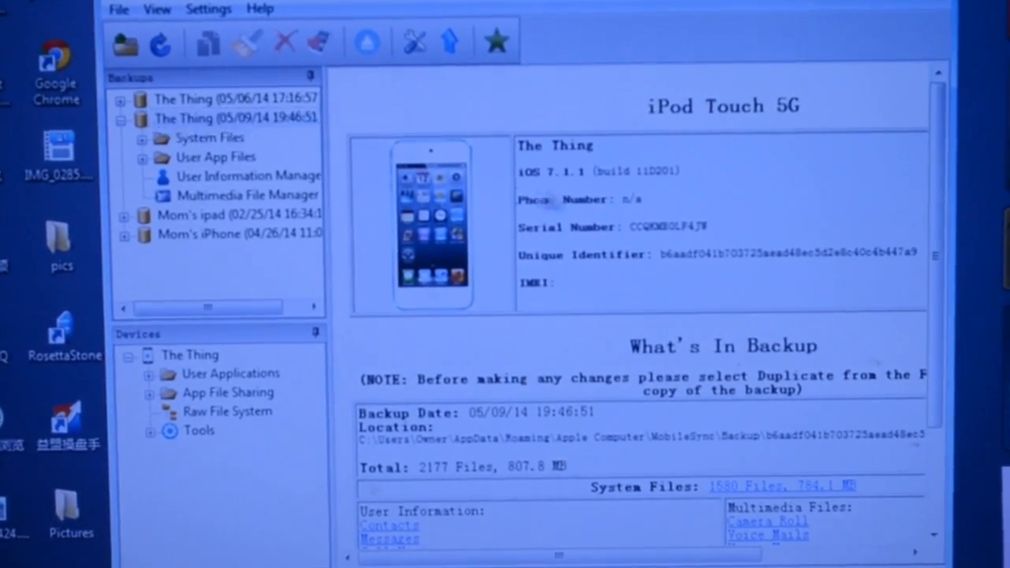
click(221, 119)
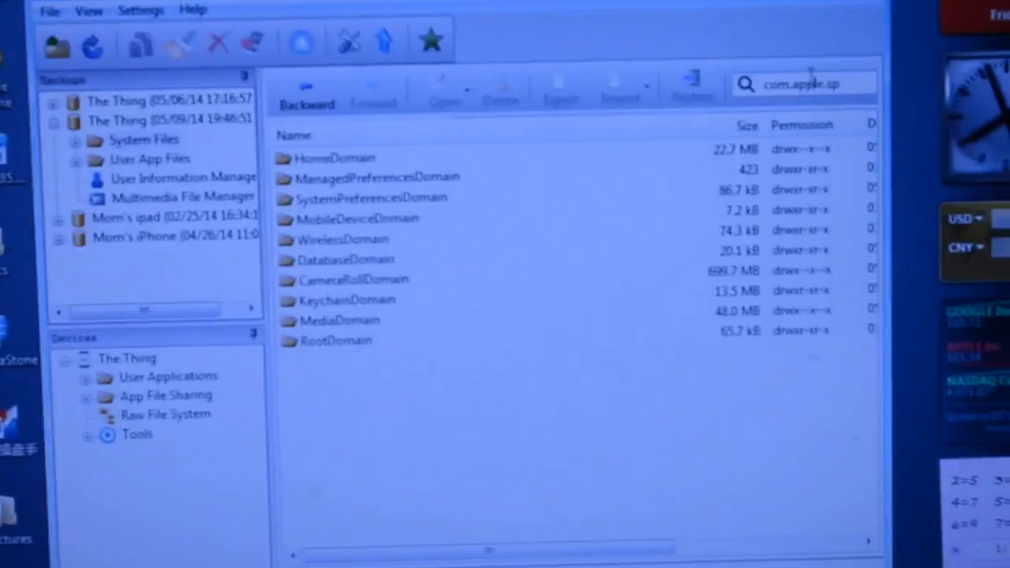
triple_click(805, 85)
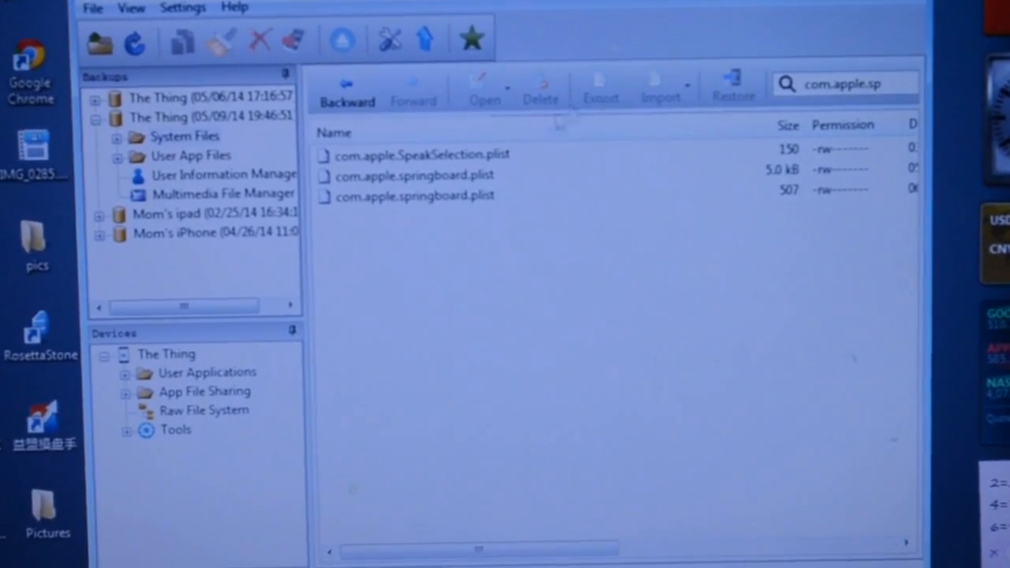
click(410, 175)
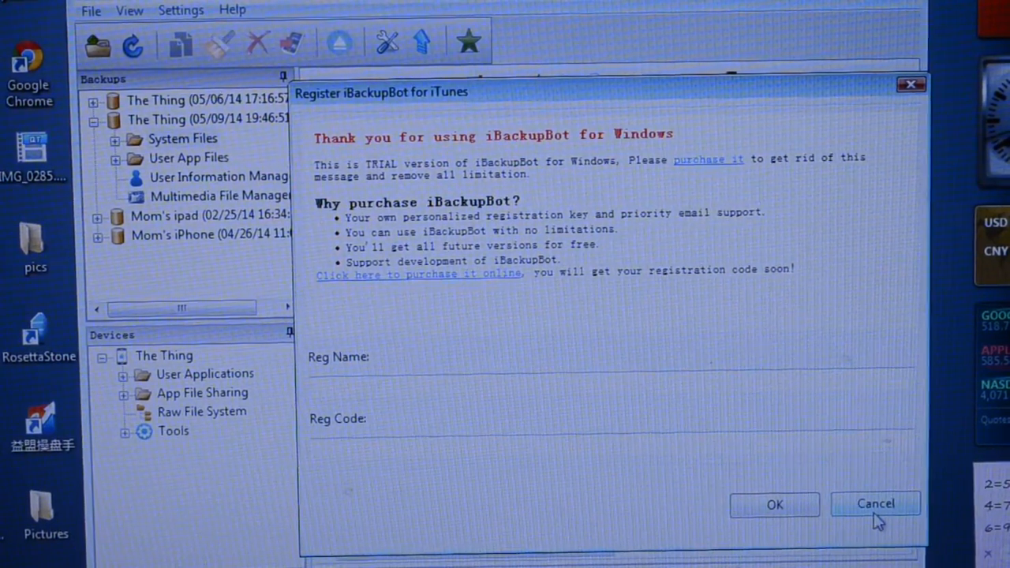
Cancel the Register iBackupBot dialog and edit com.apple.springboard.plist in XML View, growing it to 5.1 kB
click(874, 503)
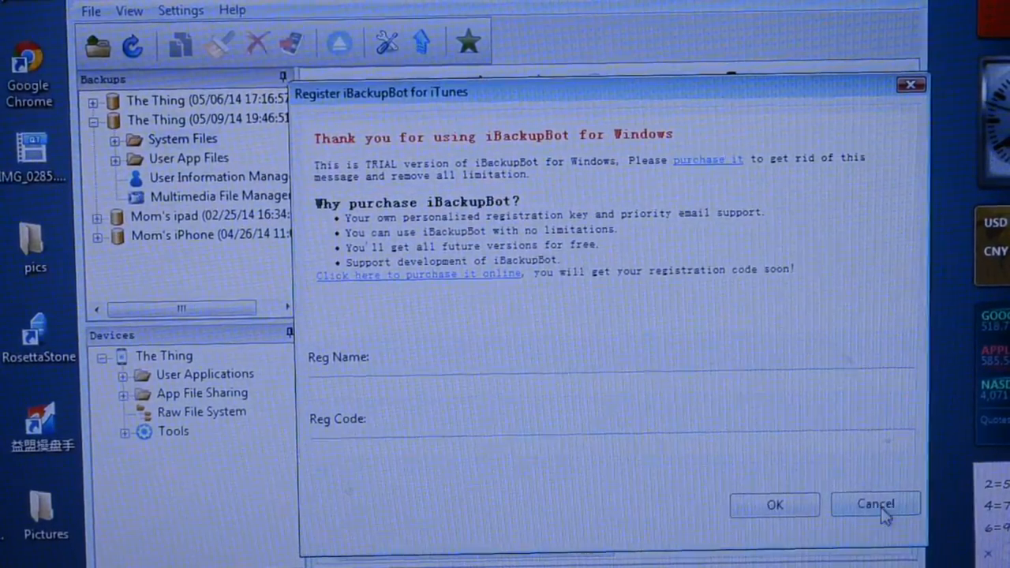
click(874, 504)
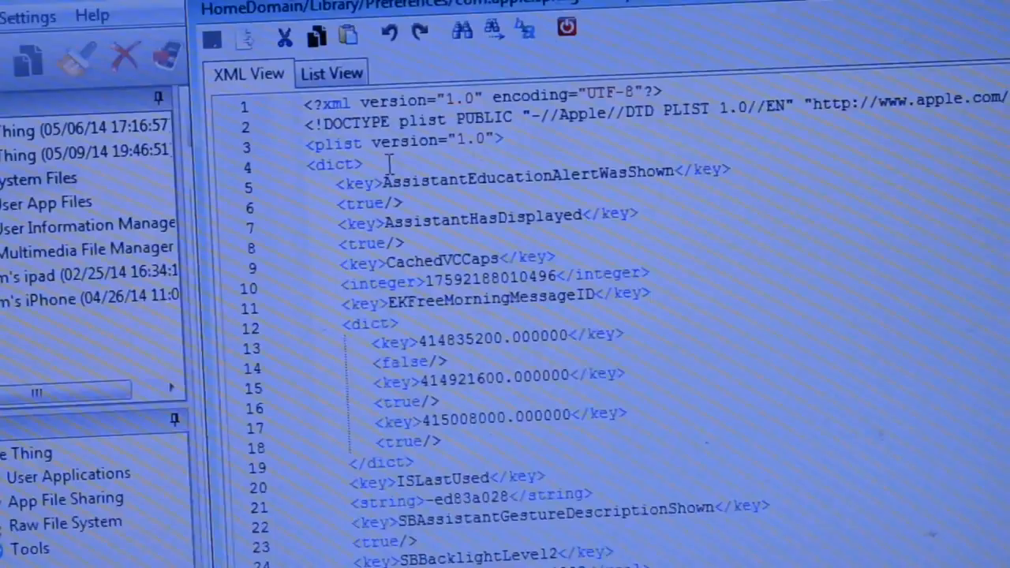
scroll(down, 3)
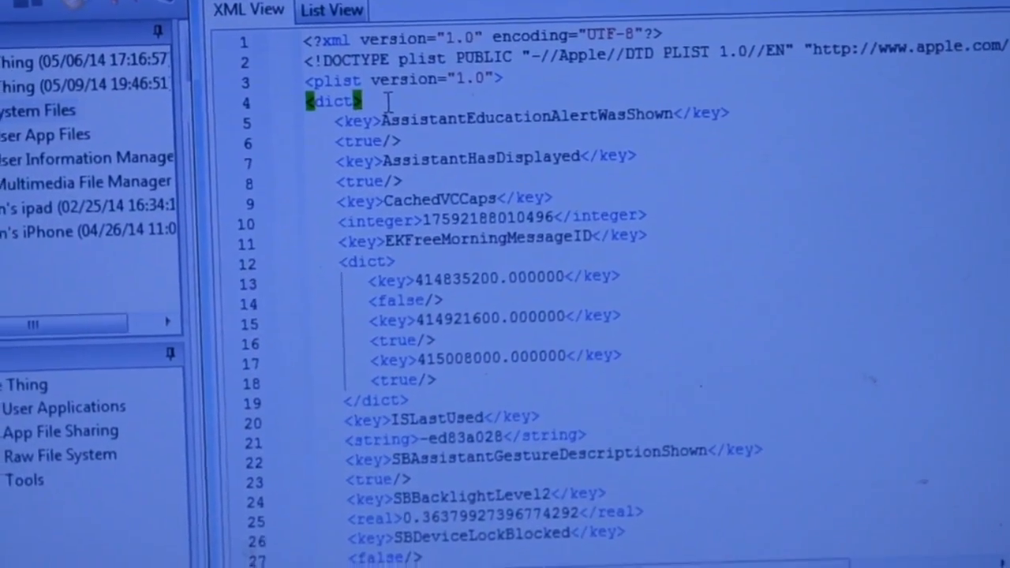
key(Return)
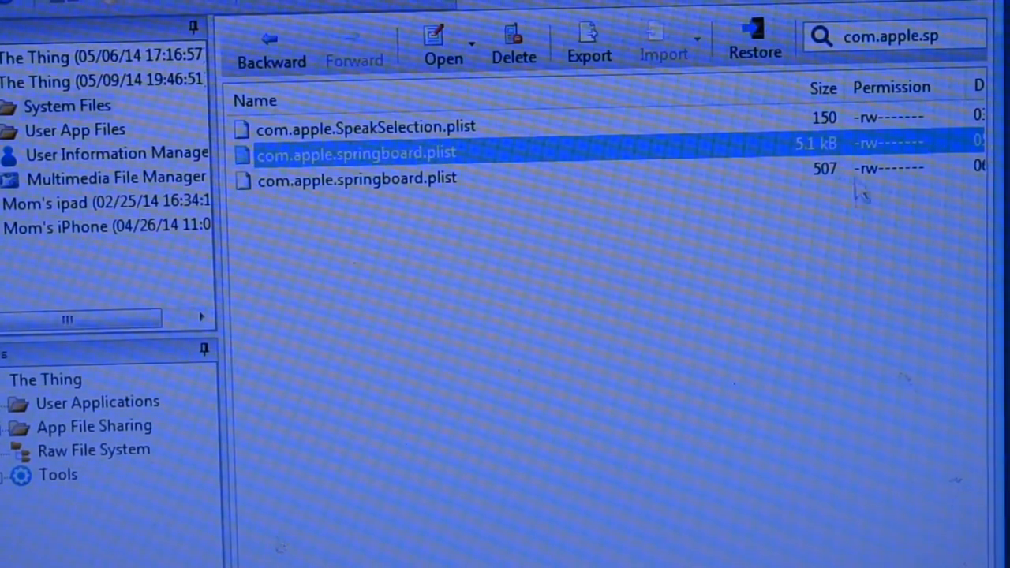
Restore the edited 5.1 kB springboard plist to the iPod touch with Reboot device and Don't copy backup checked
click(363, 126)
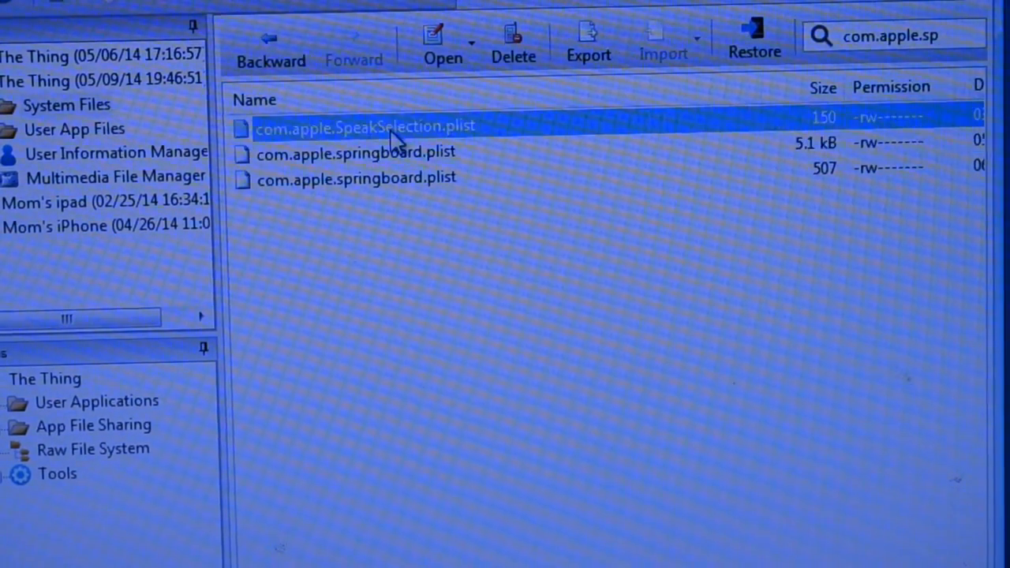
click(355, 151)
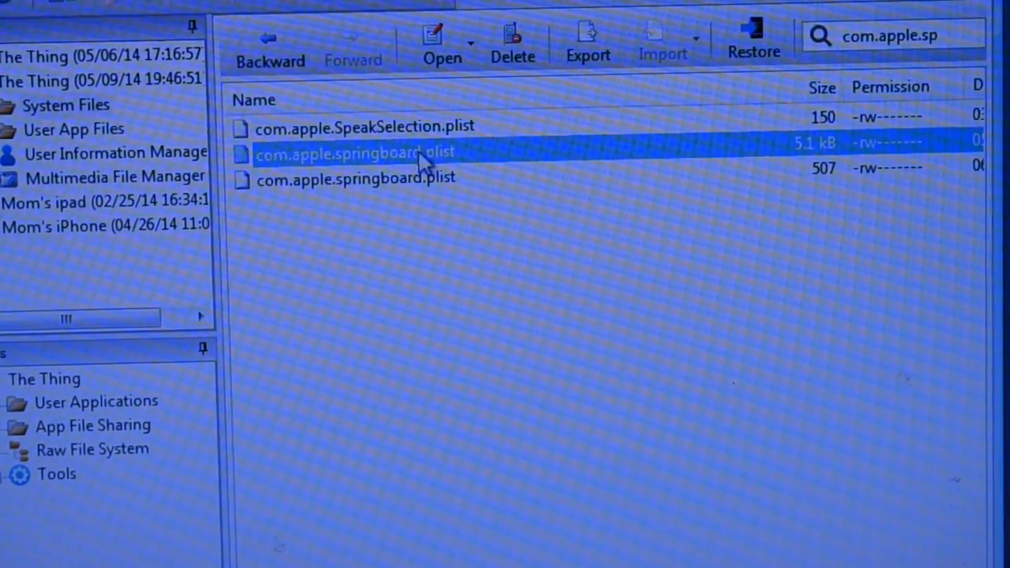
click(751, 39)
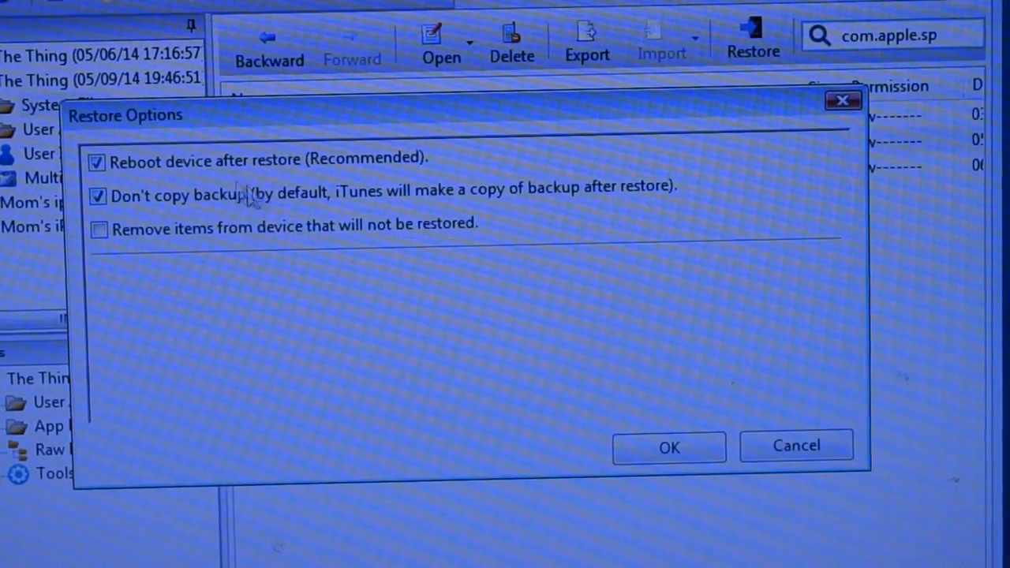
click(669, 445)
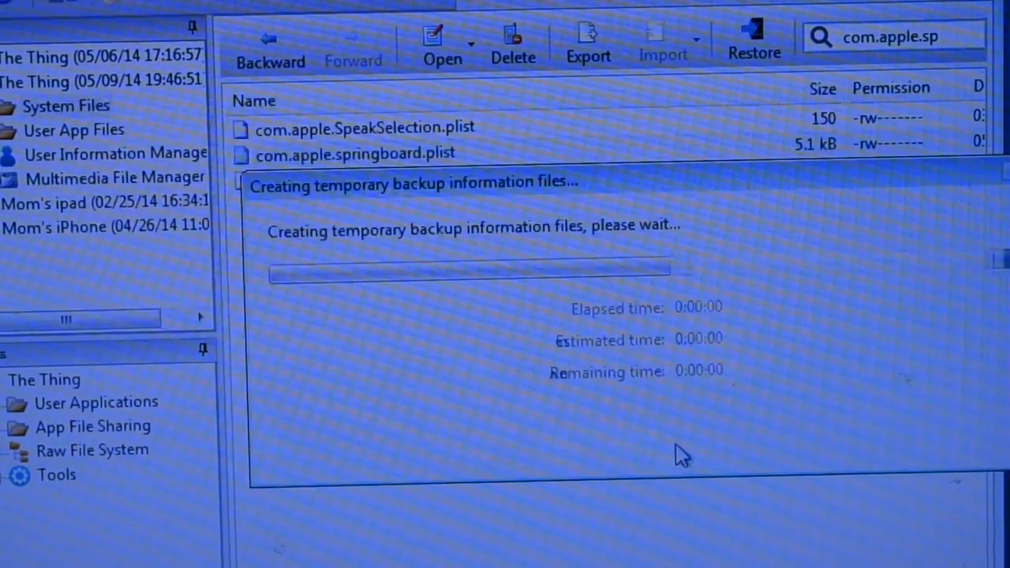